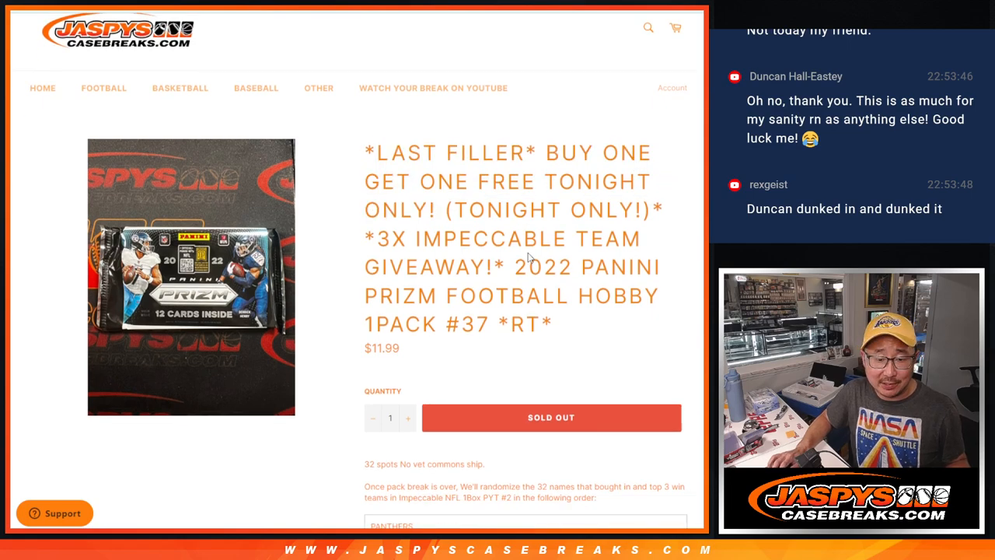
Step: Review the Panini Prizm break product page description and randomizing rules
{"action": "scroll", "scroll_direction": "up", "scroll_amount": 3}
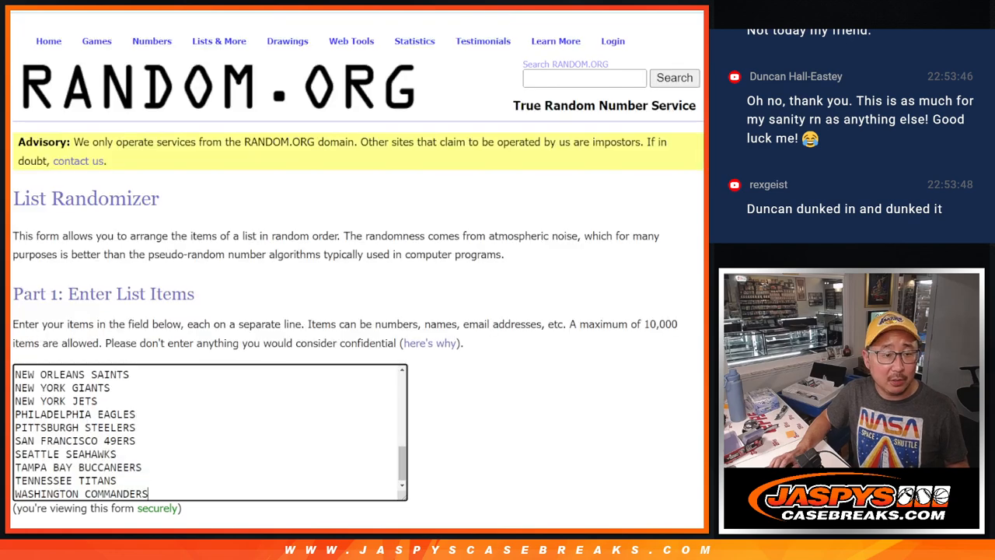
Step: Roll the virtual dice, then randomize the 32 buyer names repeatedly
{"action": "scroll", "scroll_direction": "down", "scroll_amount": 3}
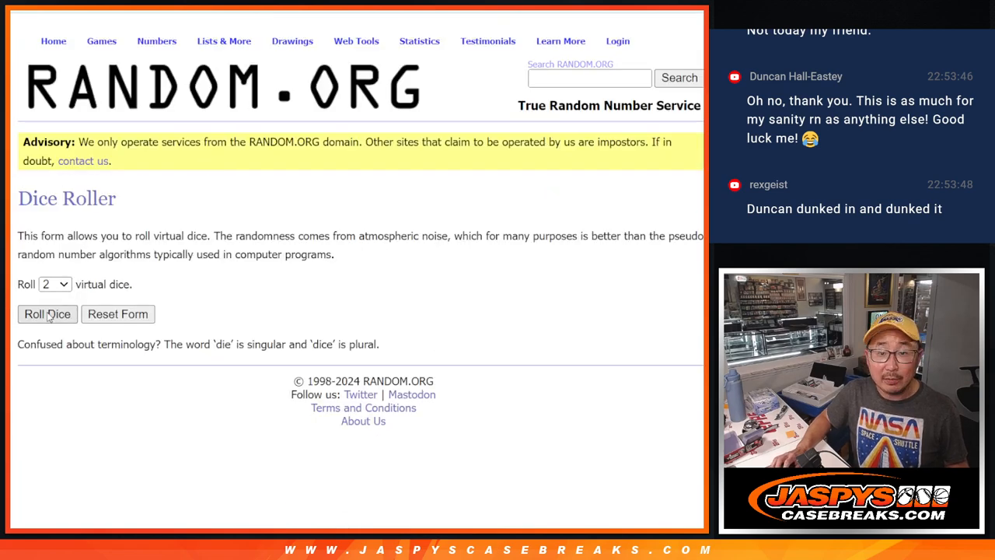
{"action": "left_click", "coordinate": [46, 314]}
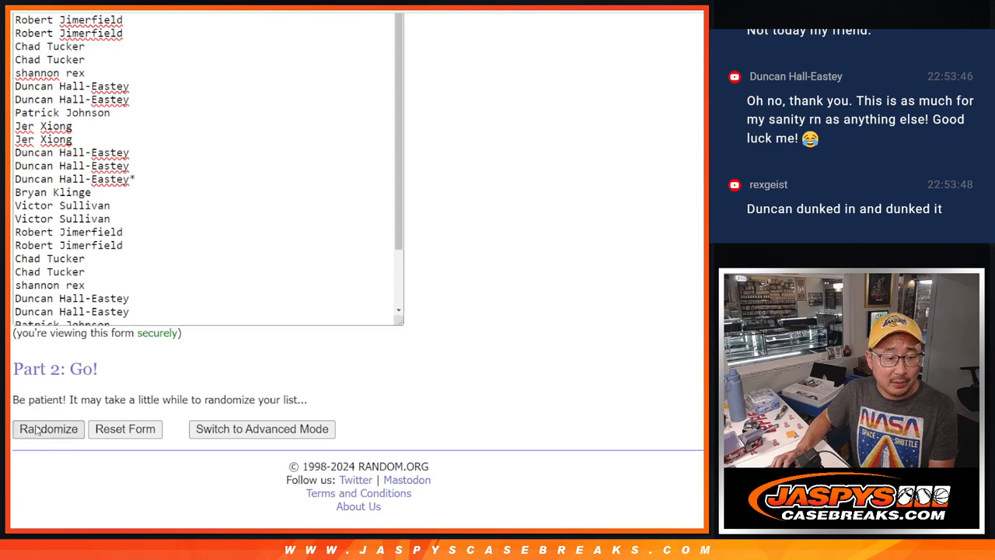
{"action": "left_click", "coordinate": [48, 429]}
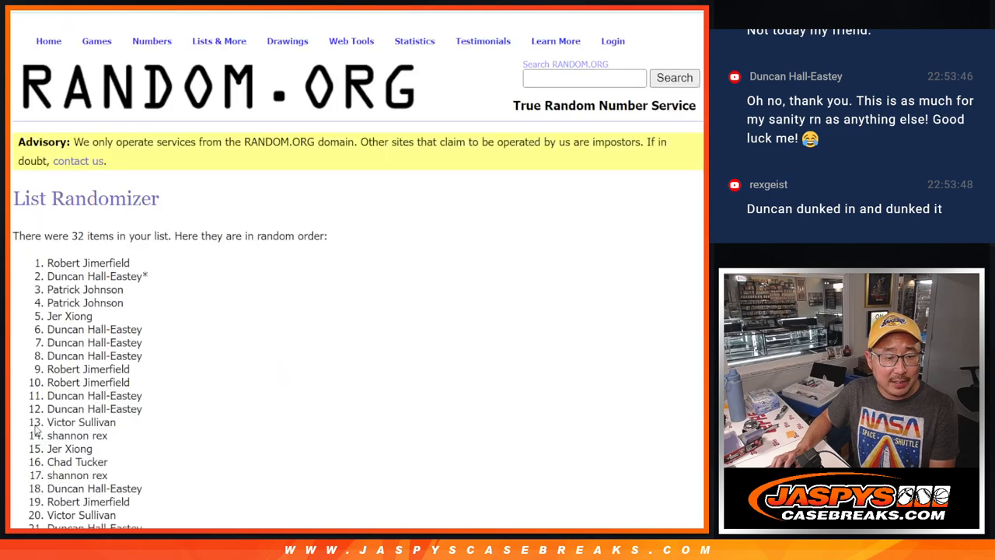
{"action": "scroll", "scroll_direction": "down", "scroll_amount": 3}
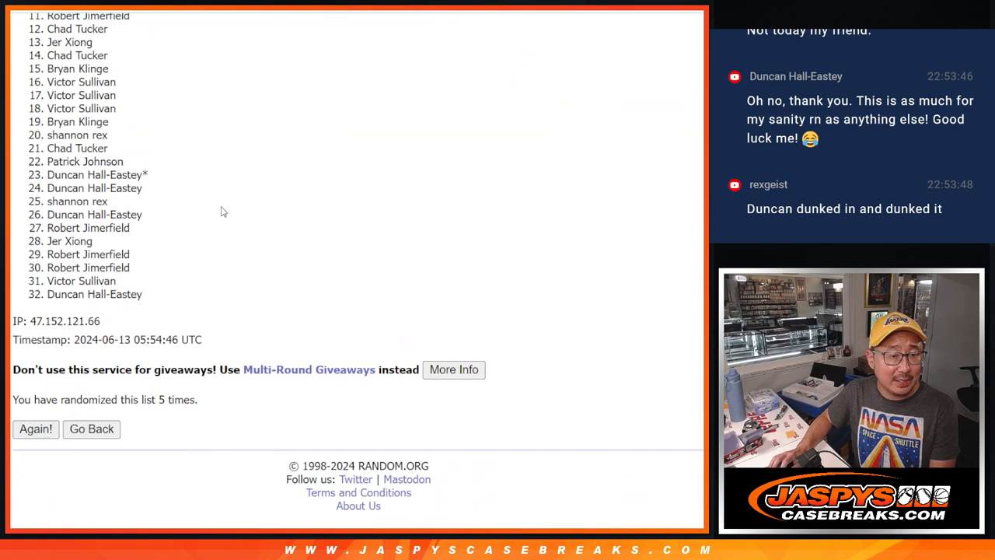
{"action": "left_click", "coordinate": [34, 429]}
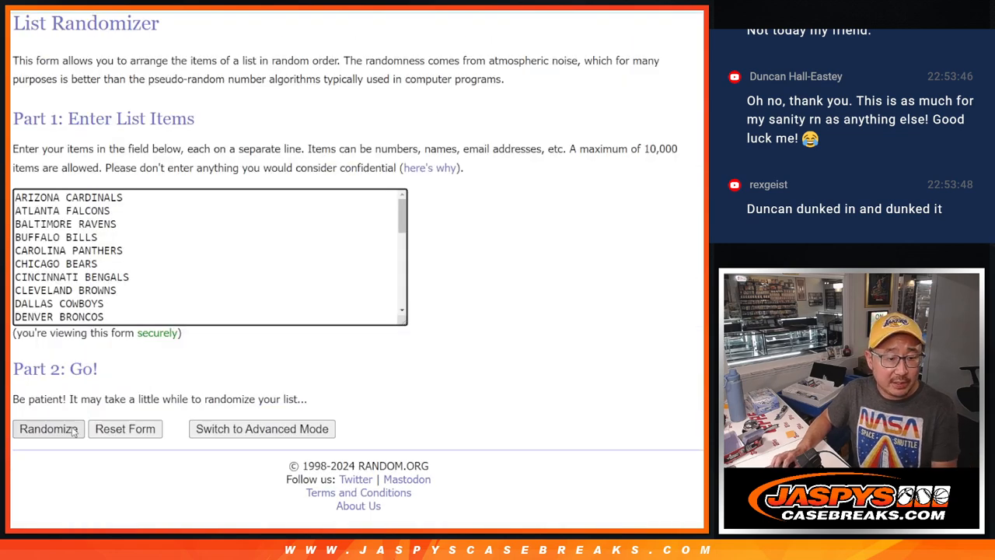
{"action": "left_click", "coordinate": [48, 429]}
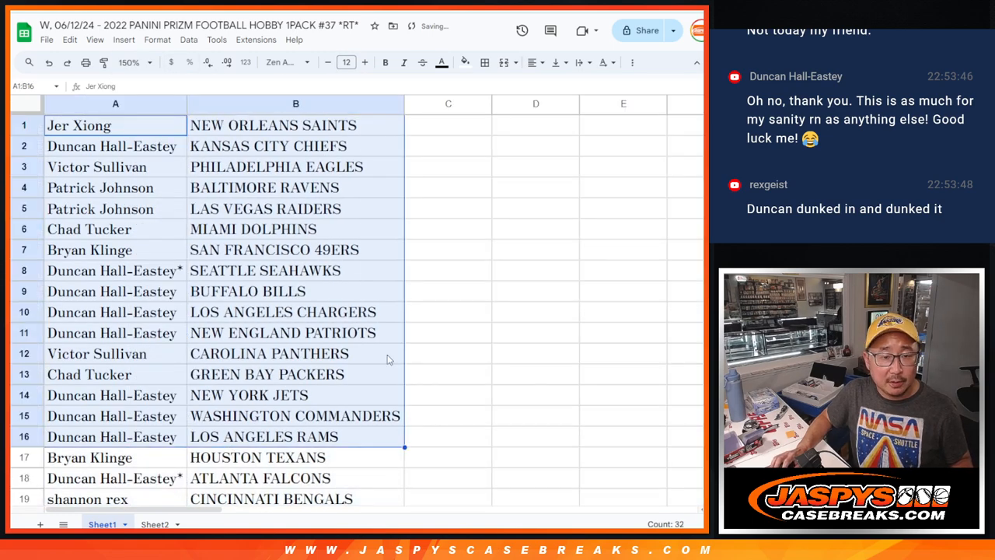
Step: Review the name–team pairs sorted alphabetically by team before printing
{"action": "scroll", "scroll_direction": "down", "scroll_amount": 3}
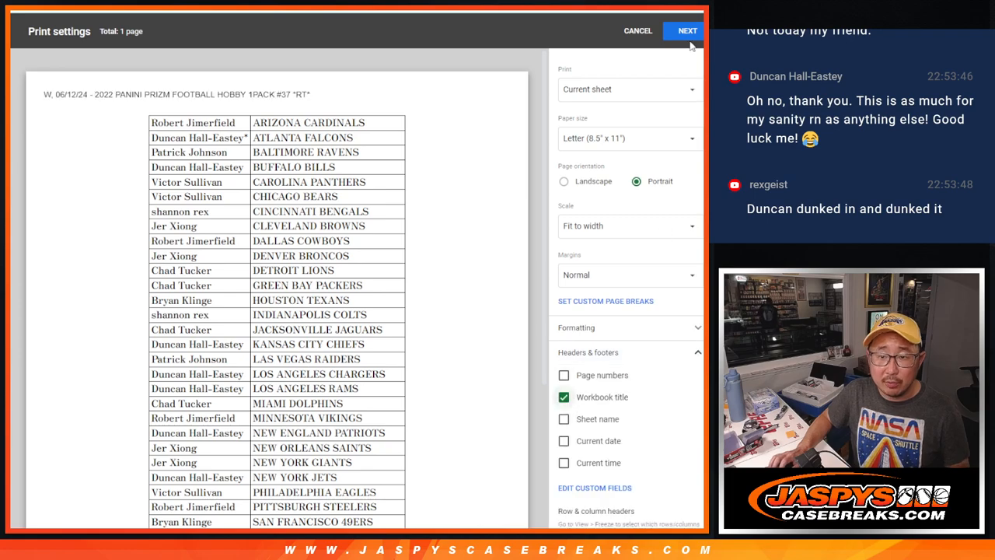
Step: Print the team-sorted pairing list and return to the RANDOM.ORG name randomizer
{"action": "left_click", "coordinate": [637, 31]}
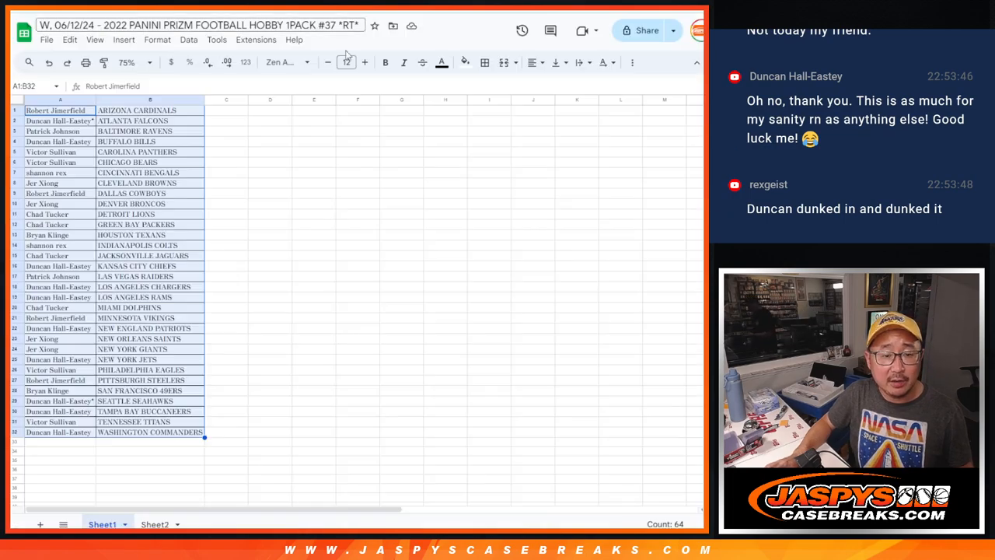
{"action": "left_click", "coordinate": [154, 524]}
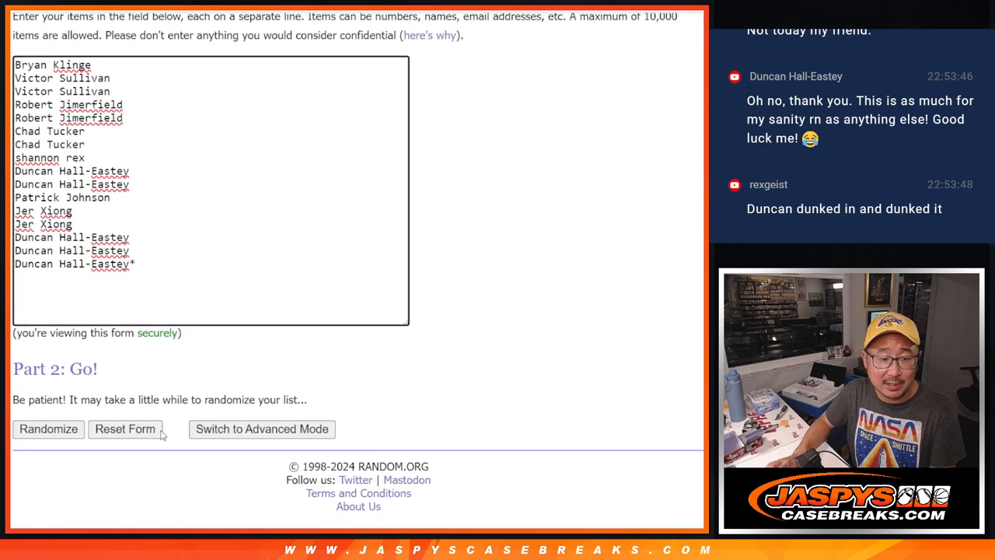
Step: Randomize the 16 names repeatedly and copy the top three results for the giveaway
{"action": "left_click", "coordinate": [47, 429]}
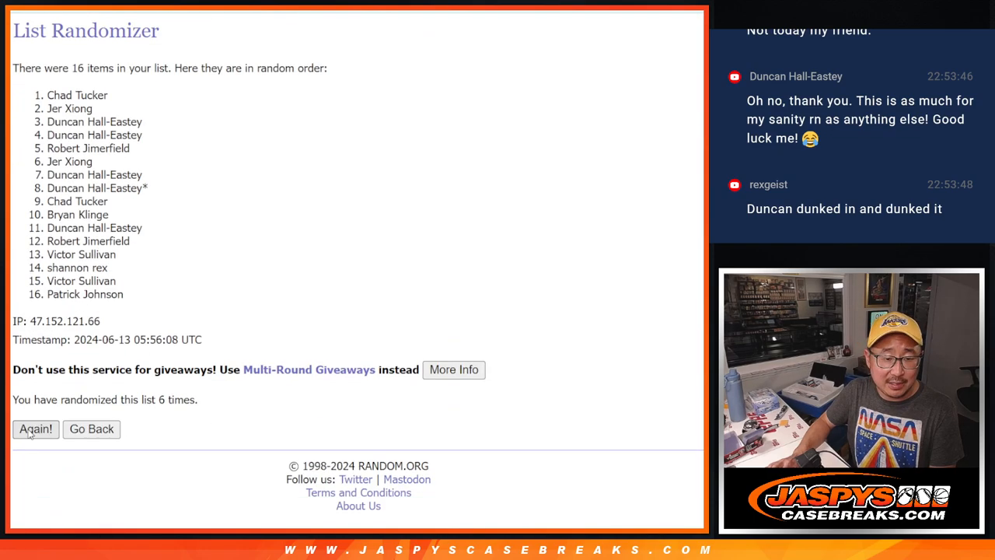
{"action": "left_click", "coordinate": [34, 429]}
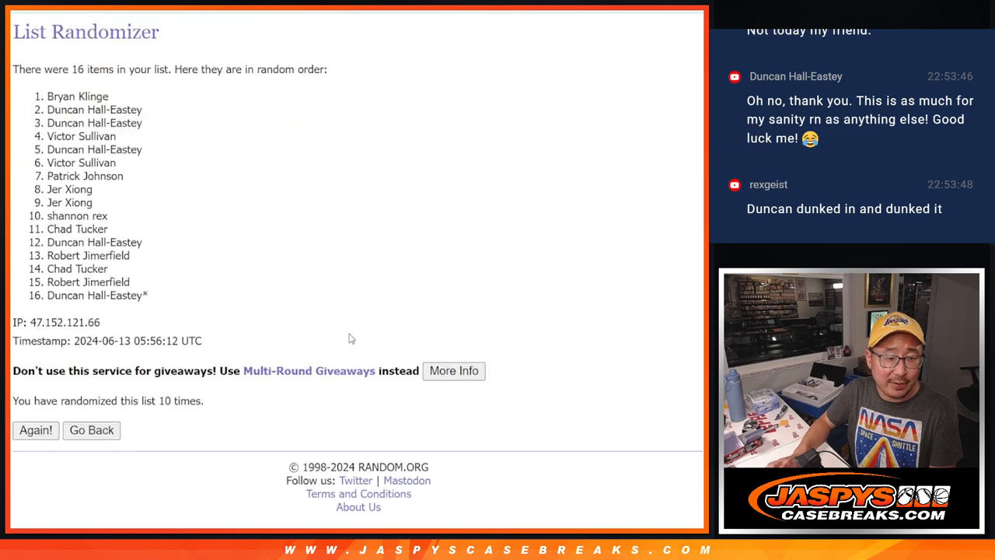
{"action": "left_click_drag", "start_coordinate": [46, 95], "coordinate": [143, 122]}
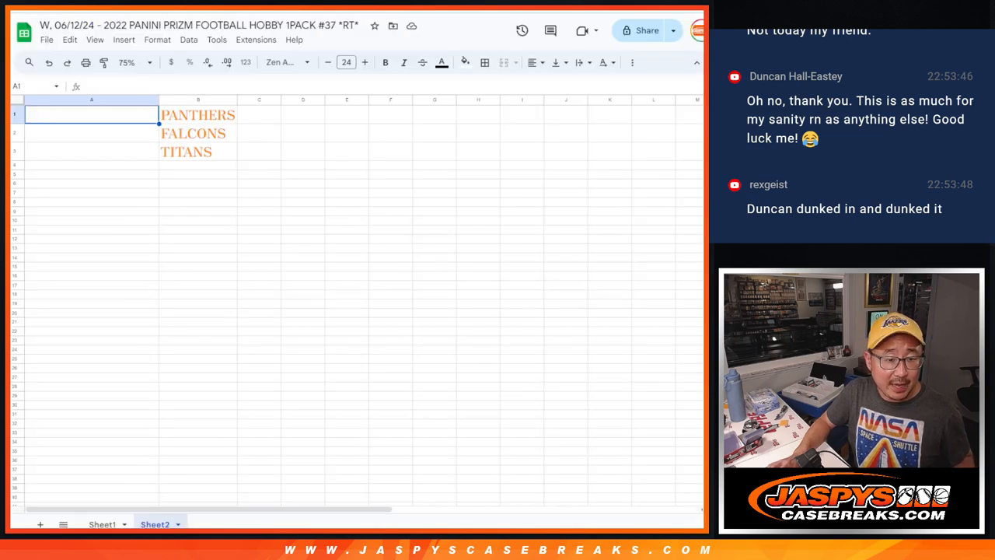
Step: Enlarge the three giveaway names beside Panthers, Falcons and Titans to font size 18
{"action": "left_click", "coordinate": [345, 62]}
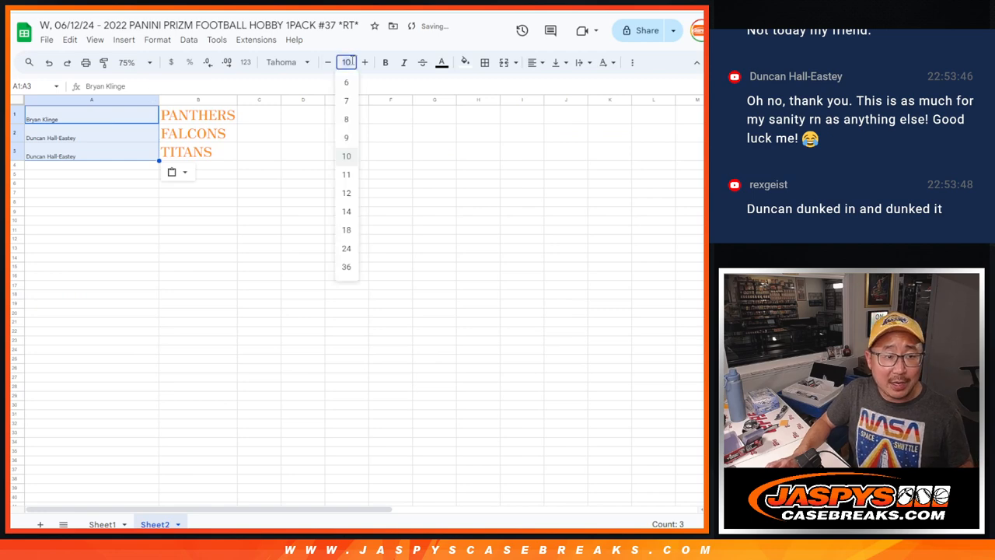
{"action": "left_click", "coordinate": [345, 230]}
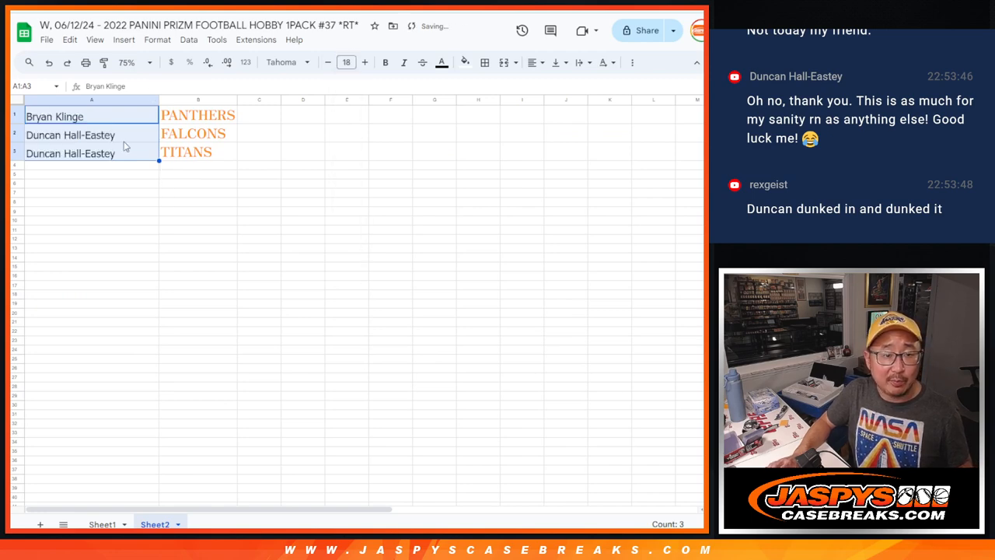
{"action": "left_click", "coordinate": [70, 133]}
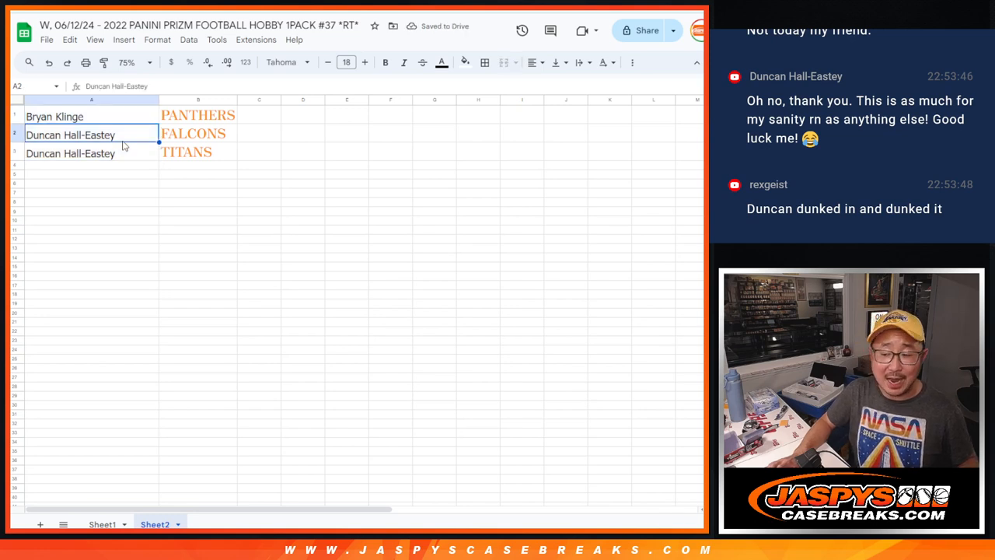